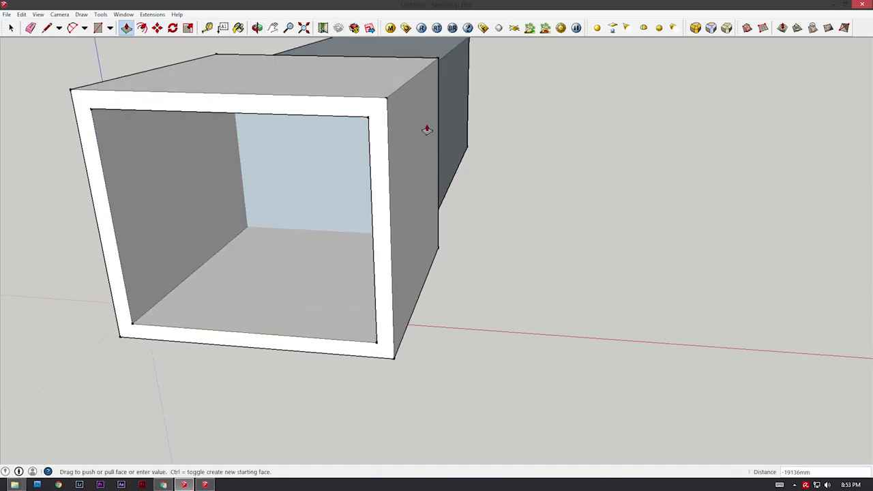
Commit the Push/Pull depth so the box becomes a hollow open-fronted cube, then select it.
click(11, 27)
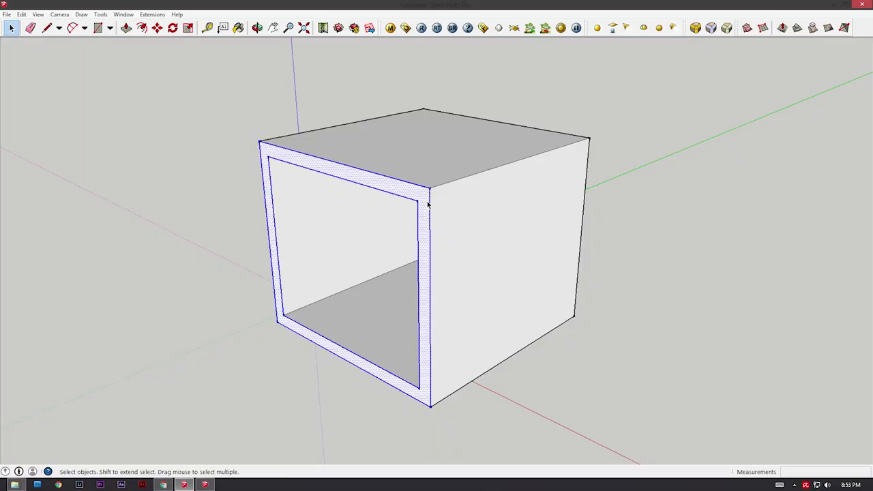
right_click(428, 205)
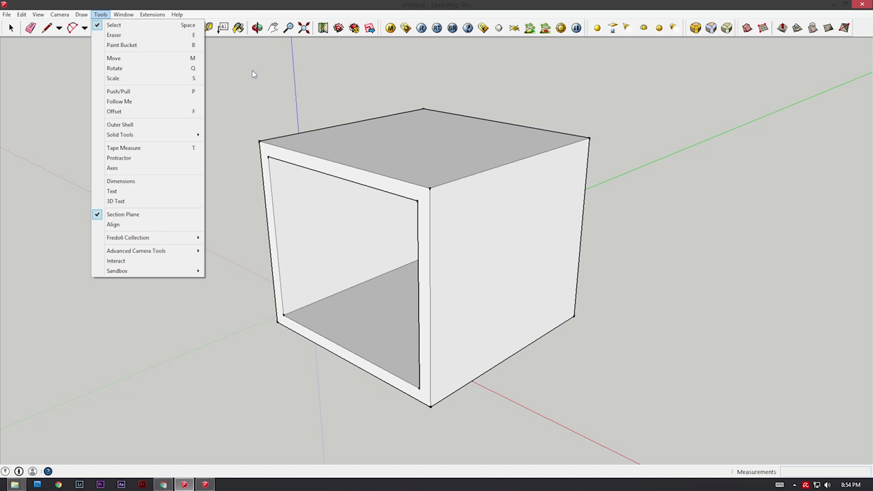
mouse_move(143, 215)
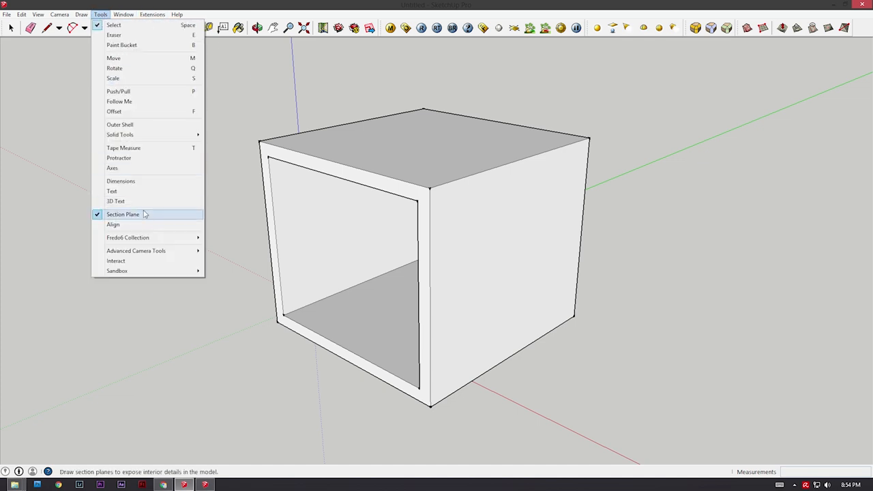
Add a Section Plane from the Tools menu and place it across the cube's open front.
click(123, 214)
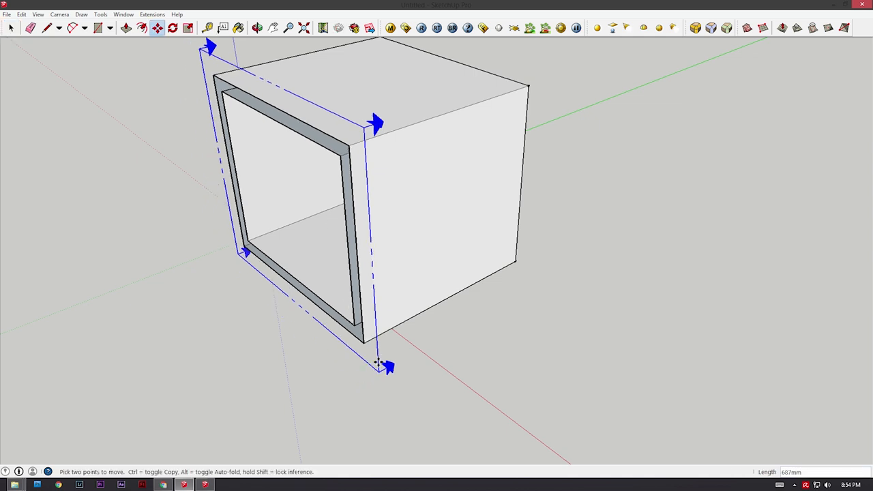
click(11, 28)
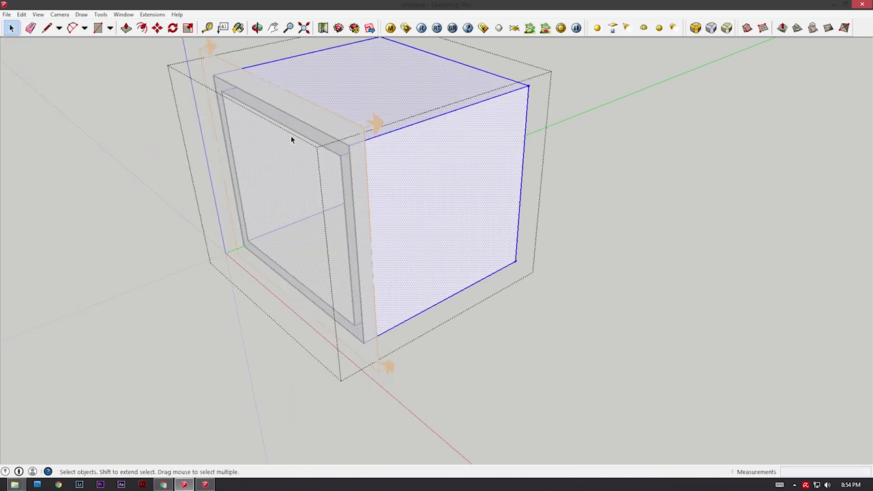